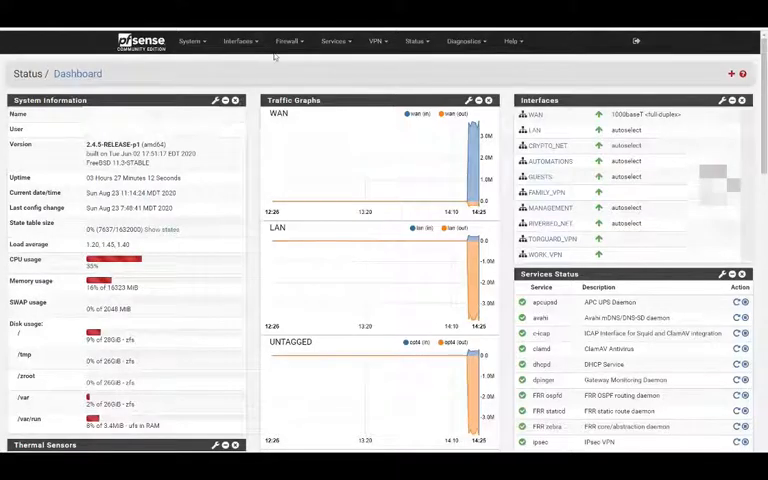
Navigate from the dashboard to Firewall > Schedules.
click(288, 40)
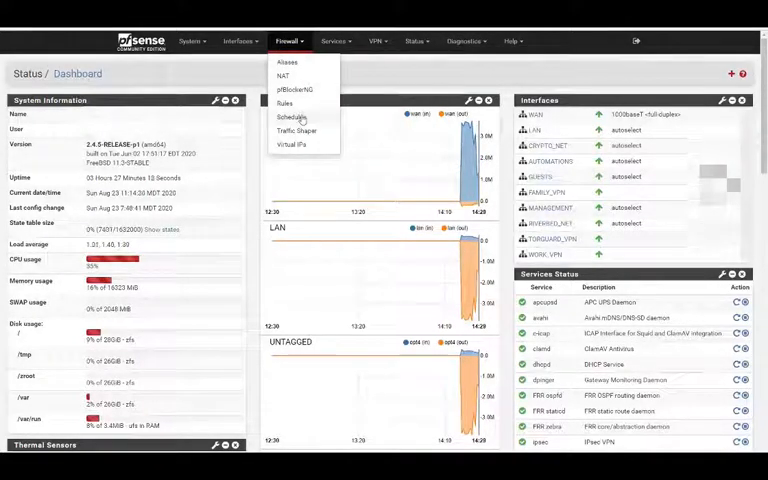
click(292, 116)
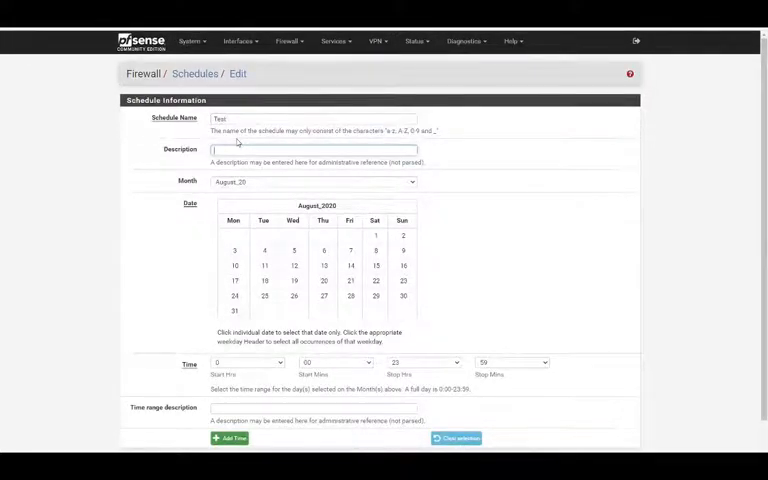
Describe the Test schedule as People and name its time range School Nights.
text(Pa)
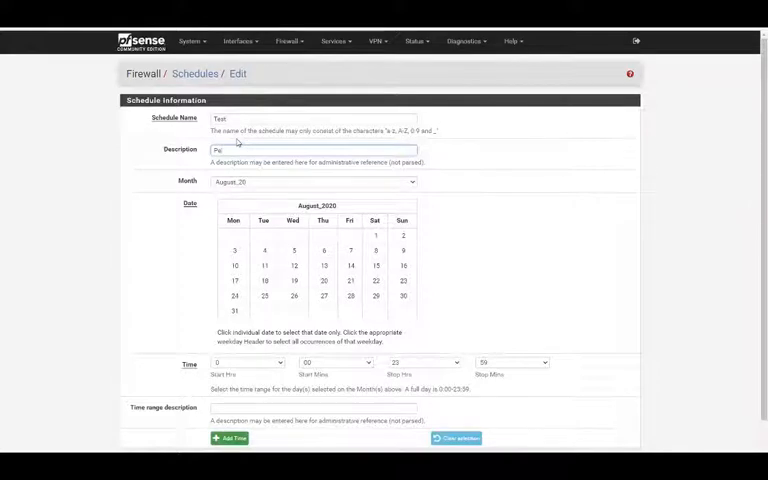
text(People)
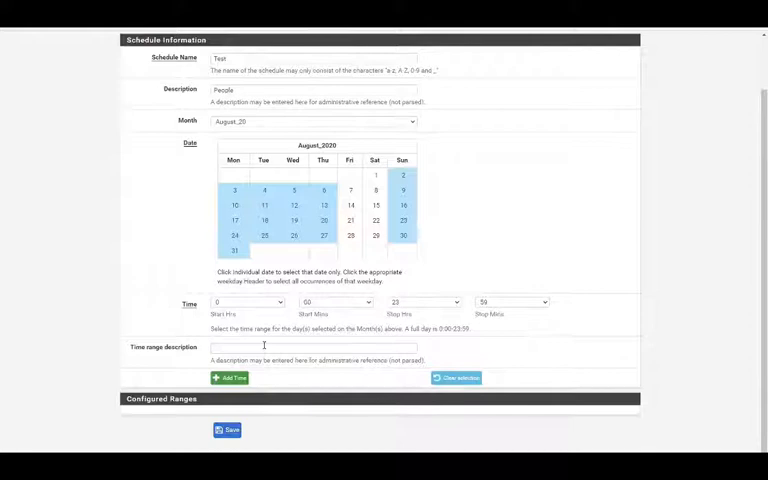
text(School Nights)
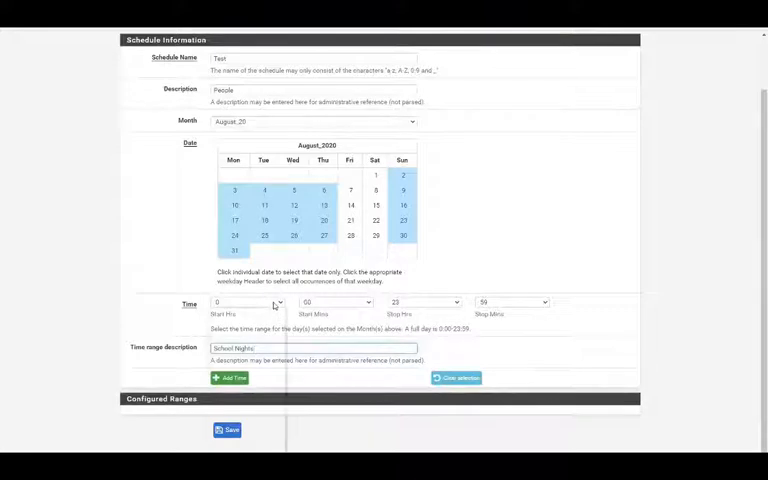
Set the range's start hour, add the School Nights range for Mon–Thu and Sun, and save the schedule.
click(248, 302)
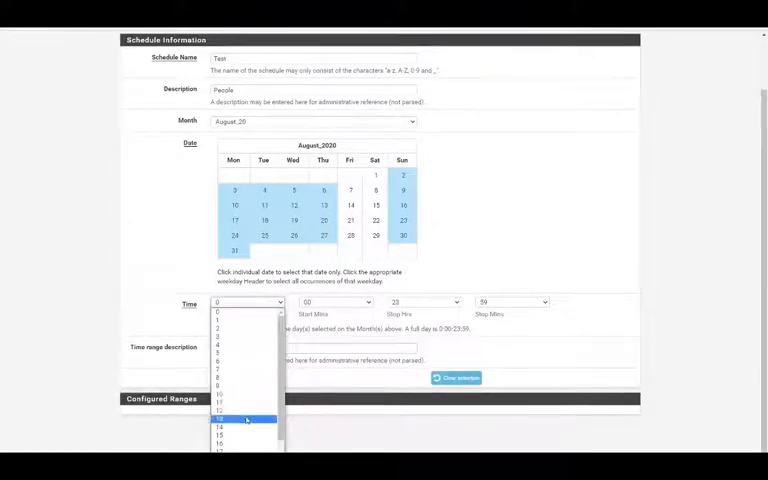
click(240, 418)
text(School Nights)
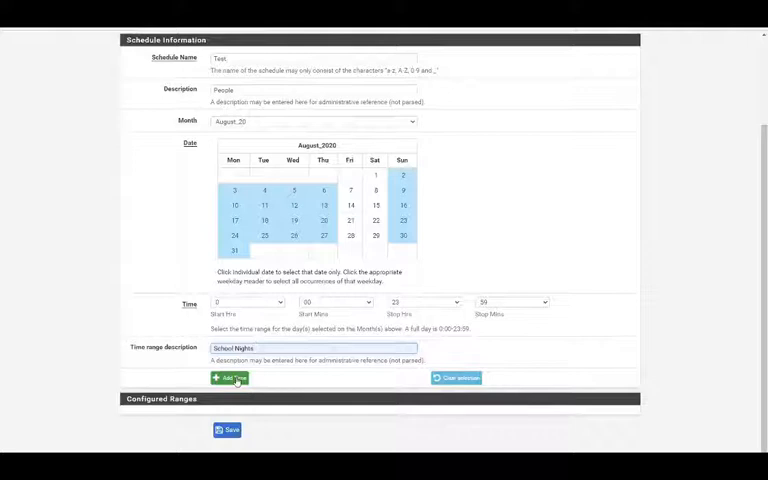
click(228, 376)
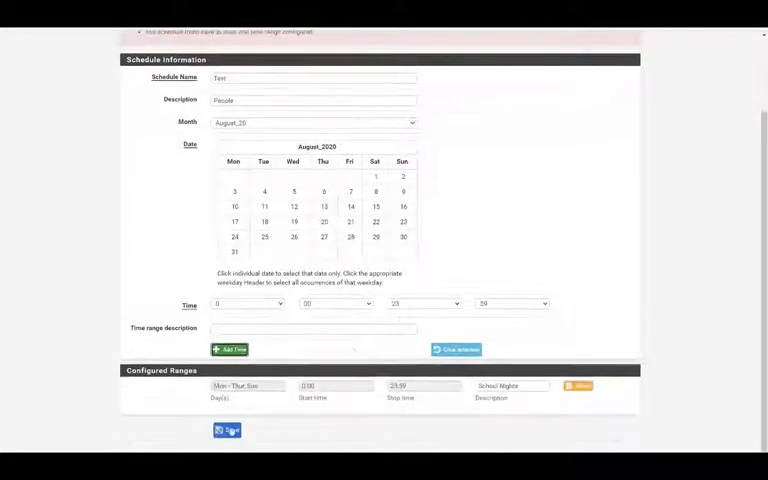
click(228, 430)
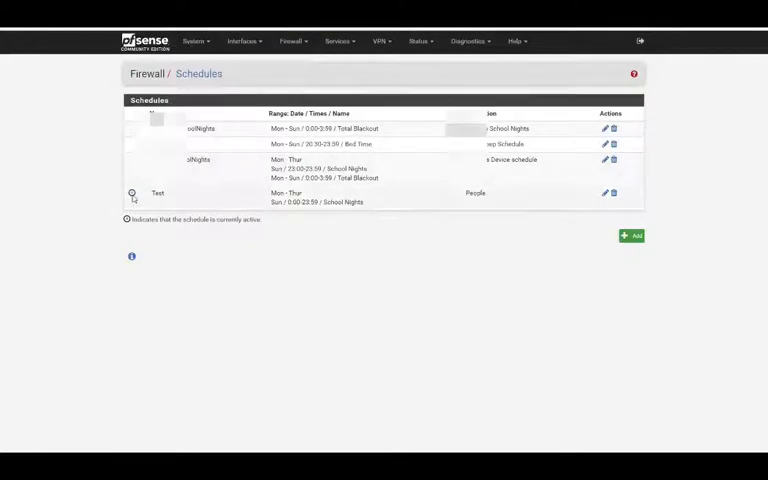
Head to Firewall > Aliases to begin a new host alias.
click(296, 40)
text(Test Sch)
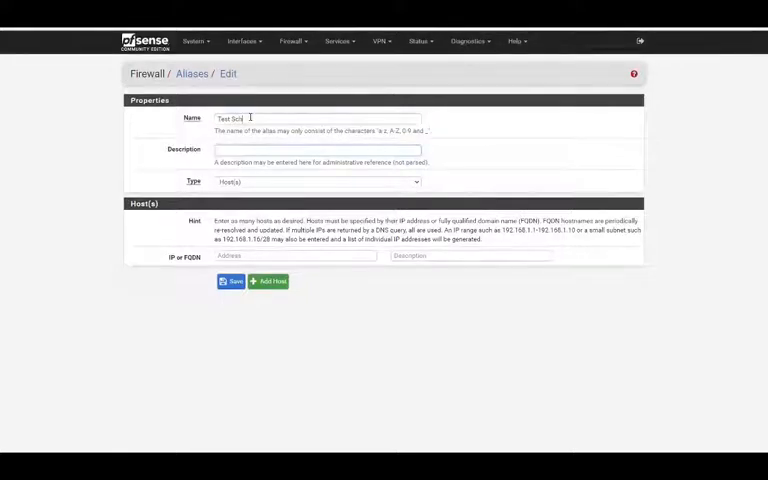
Complete the Test School alias with host 192.168.1.91 described iPhone and save it.
text(ool)
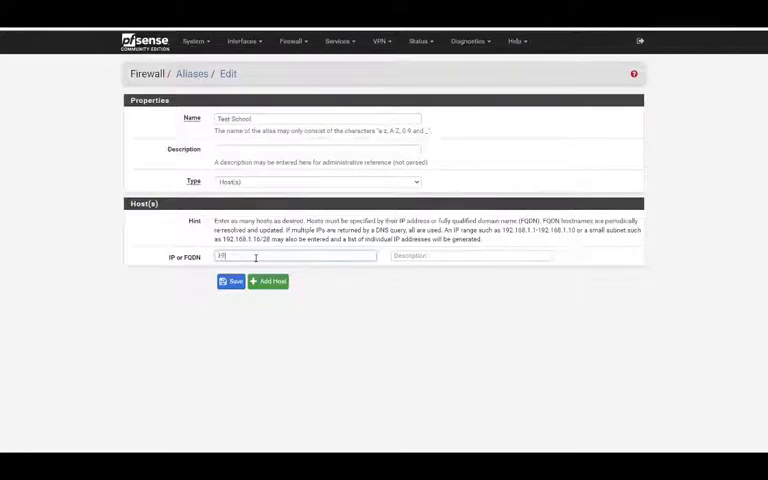
text(192.168.1.)
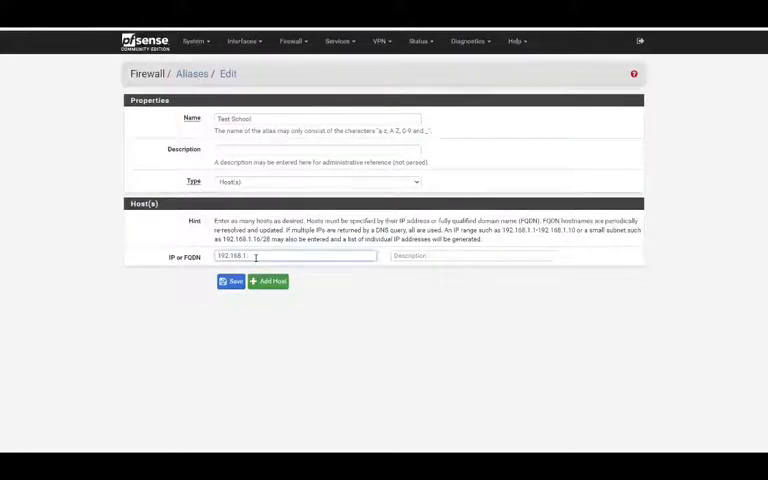
text(91)
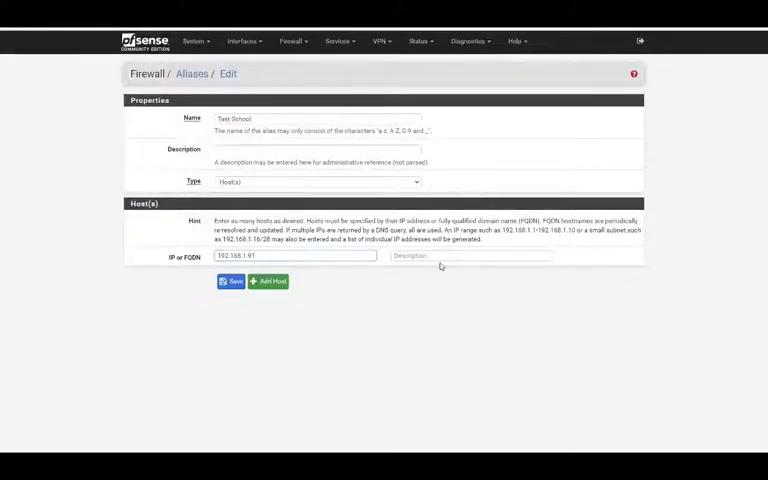
click(468, 256)
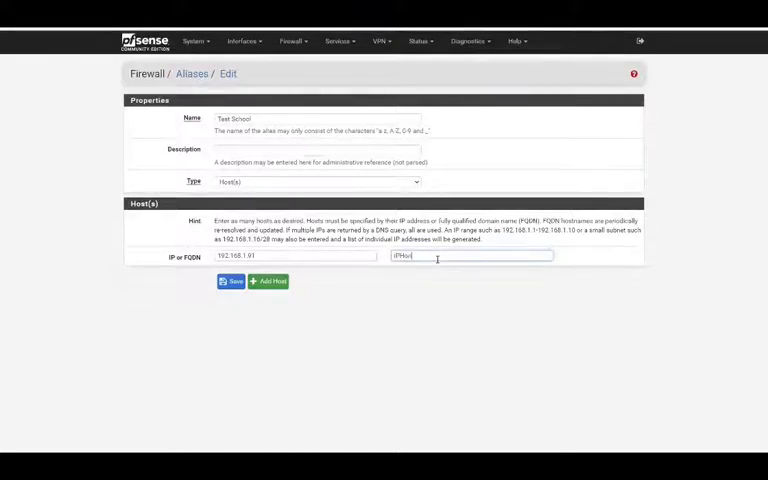
text(iPhone)
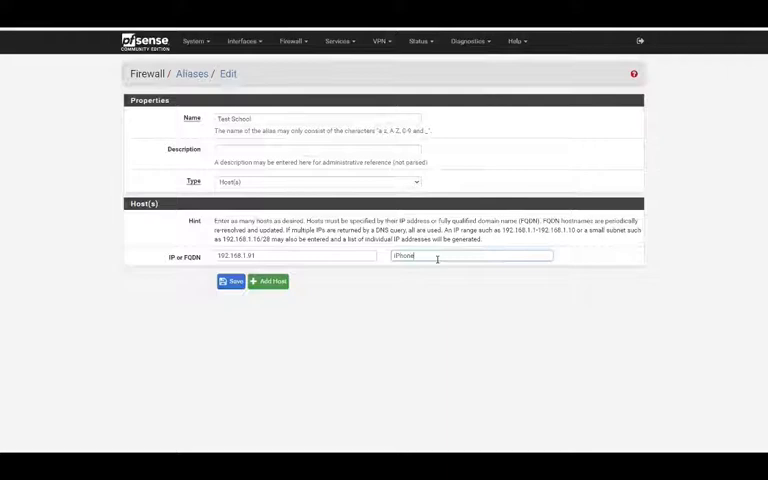
click(232, 280)
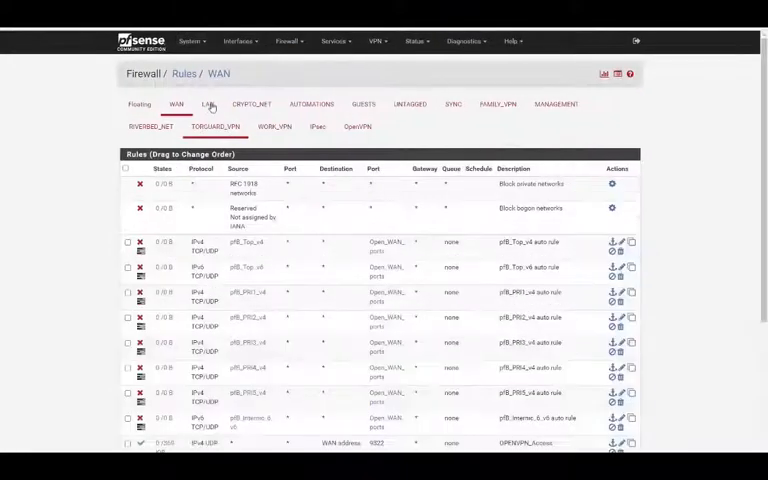
Scroll the rules list toward adding a new LAN block rule.
scroll(down, 3)
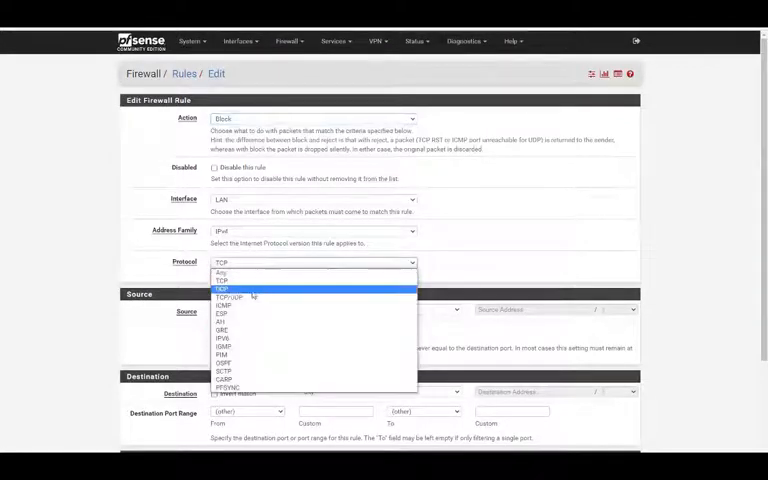
Set protocol TCP/UDP and source to single host or alias Test School.
click(230, 296)
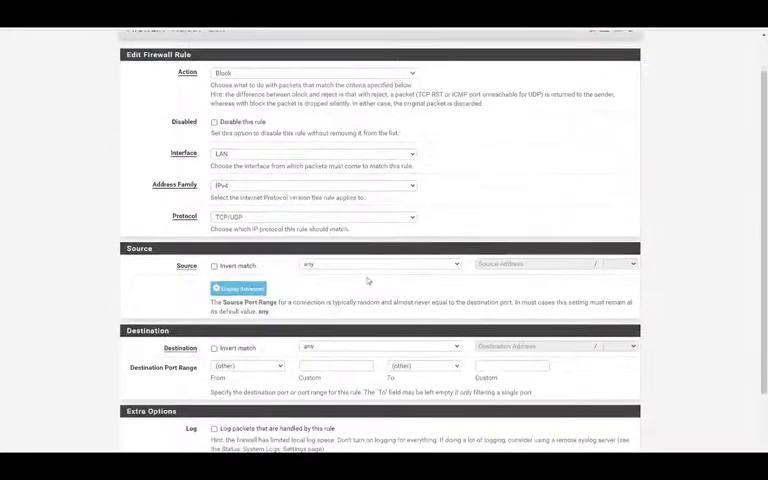
click(380, 264)
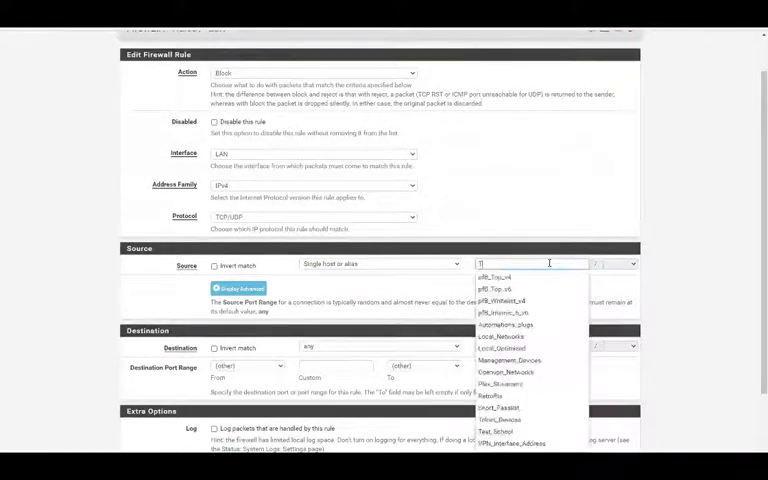
text(Test_School)
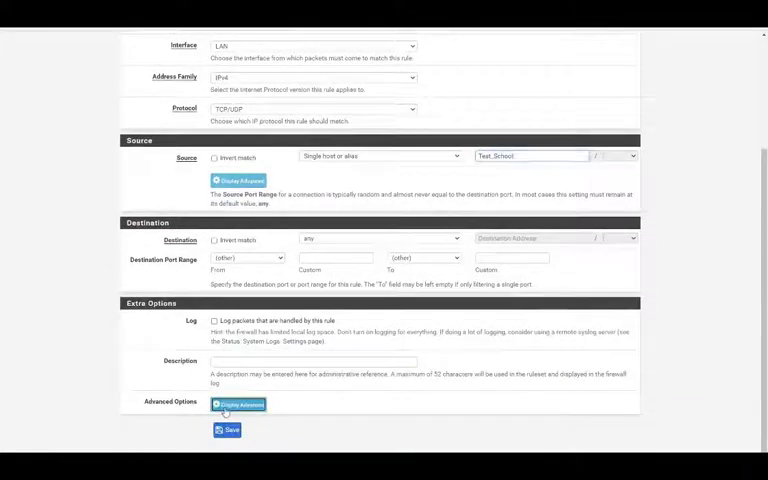
Reveal advanced settings and apply the Test schedule to the block rule.
click(238, 404)
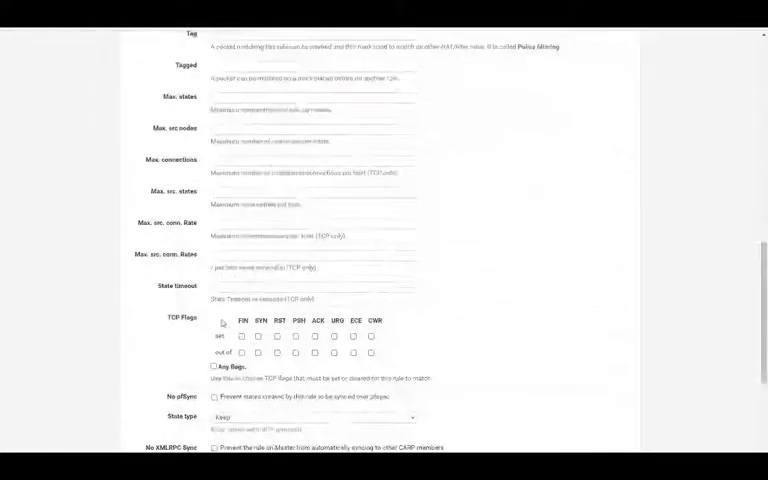
scroll(down, 3)
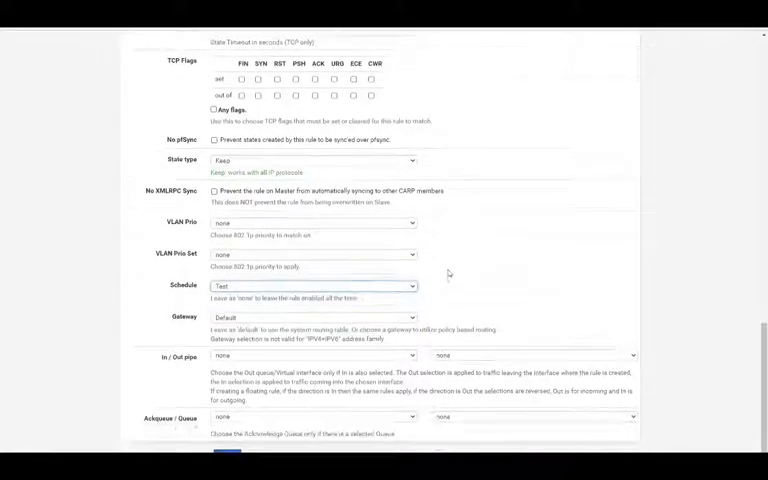
scroll(down, 3)
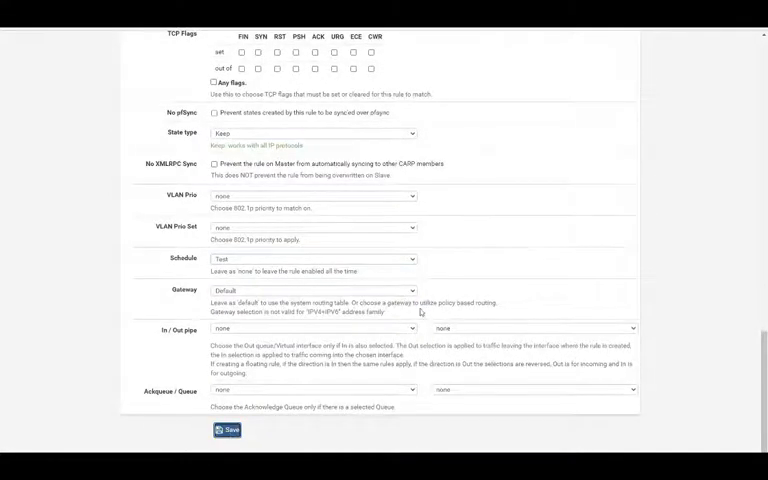